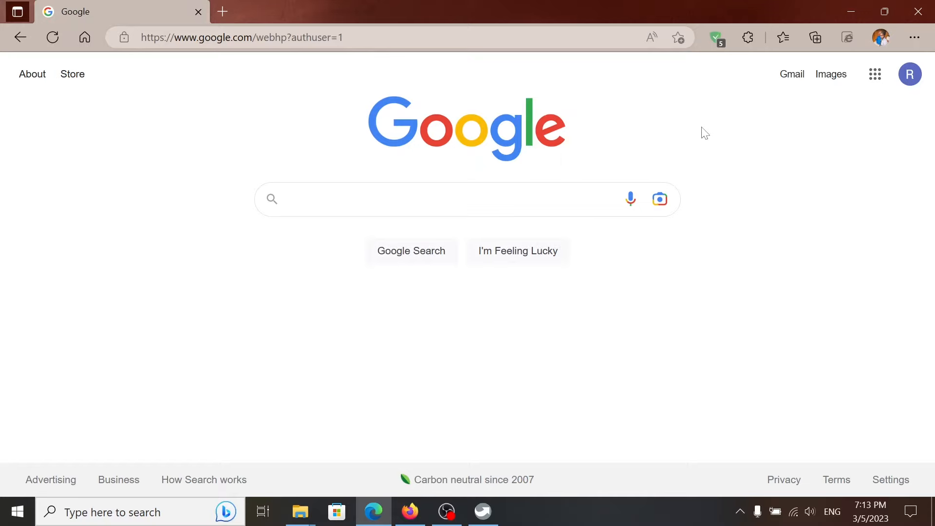
mouse_move(587, 234)
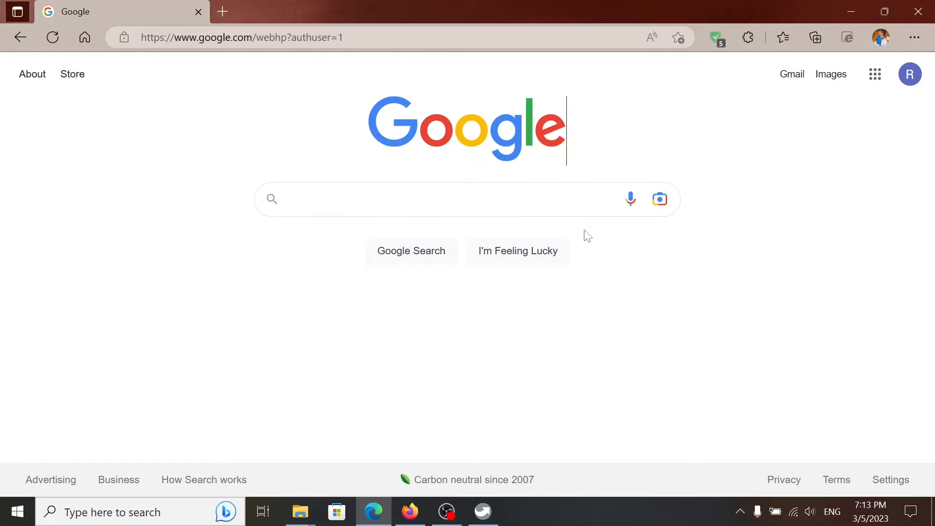
mouse_move(473, 427)
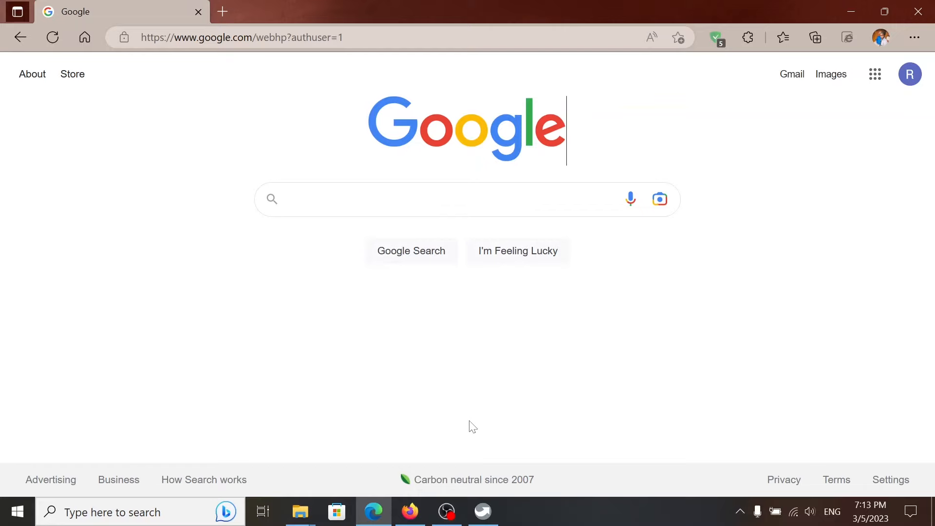
Reach About Microsoft Edge via the ... menu's Help and feedback to show version 110.0.1587.63
click(915, 37)
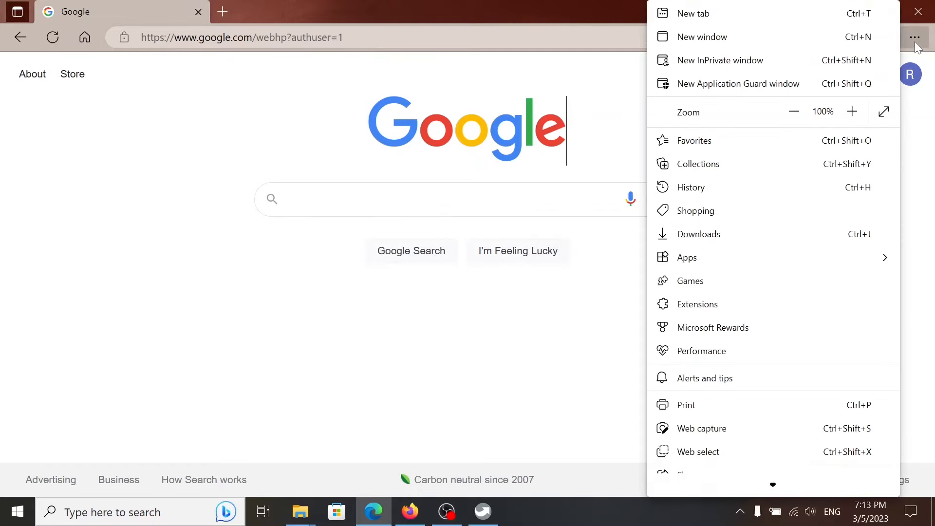
mouse_move(809, 221)
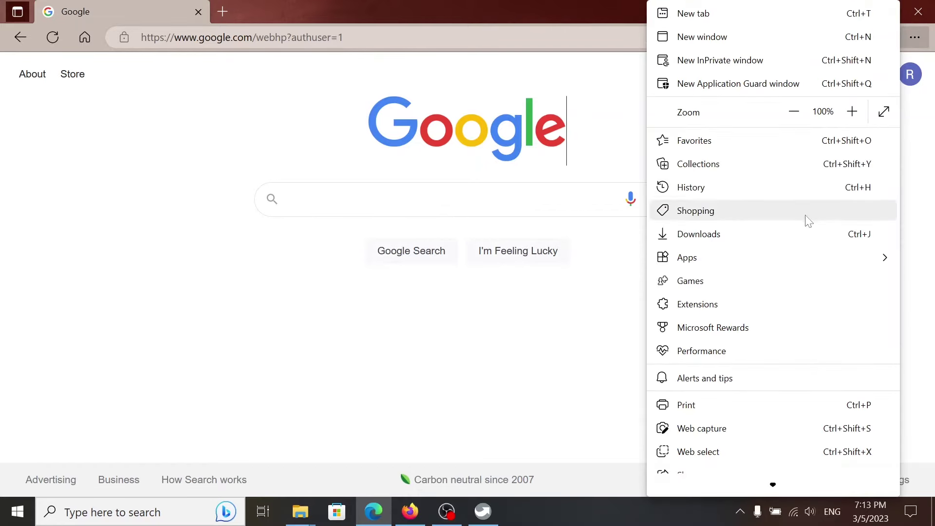
scroll(down, 3)
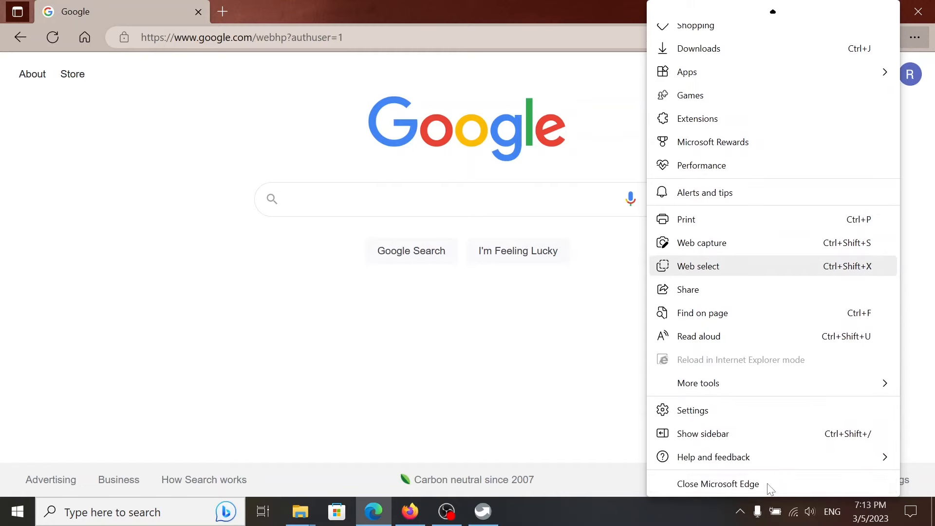
click(713, 457)
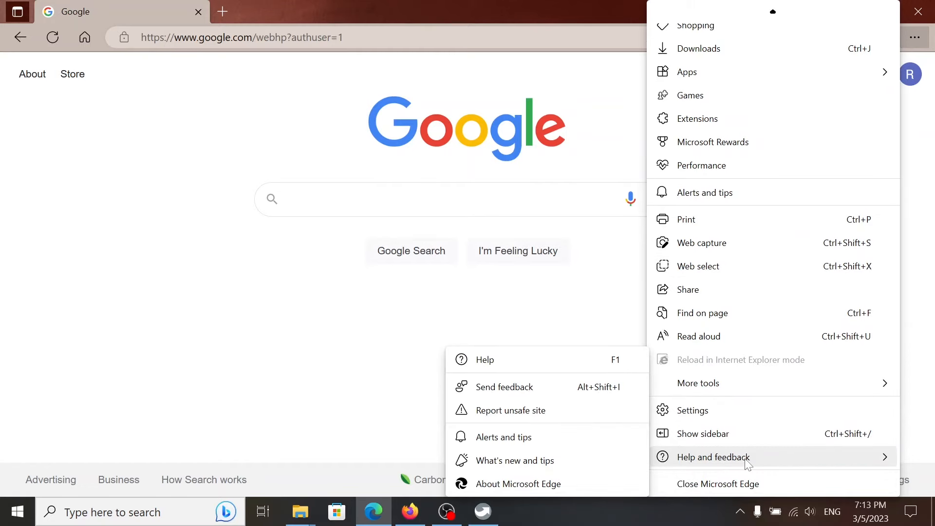
mouse_move(544, 386)
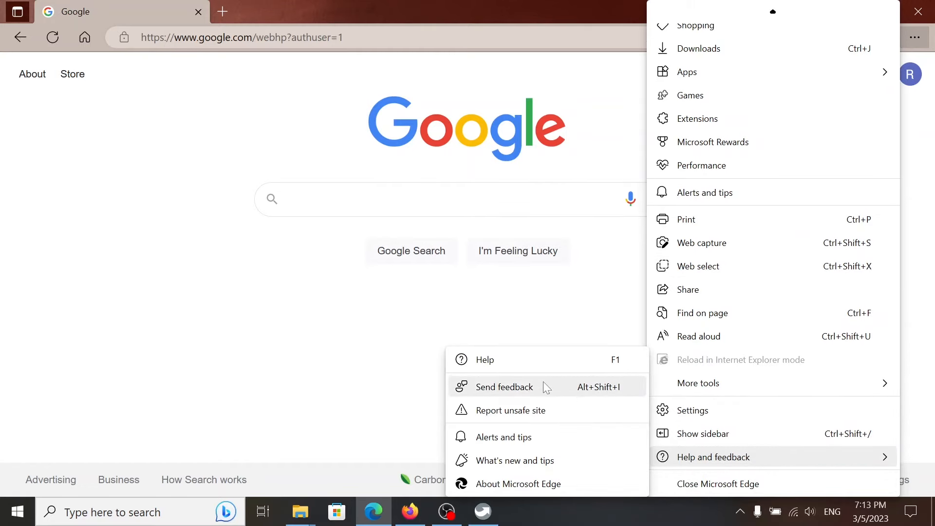
mouse_move(530, 484)
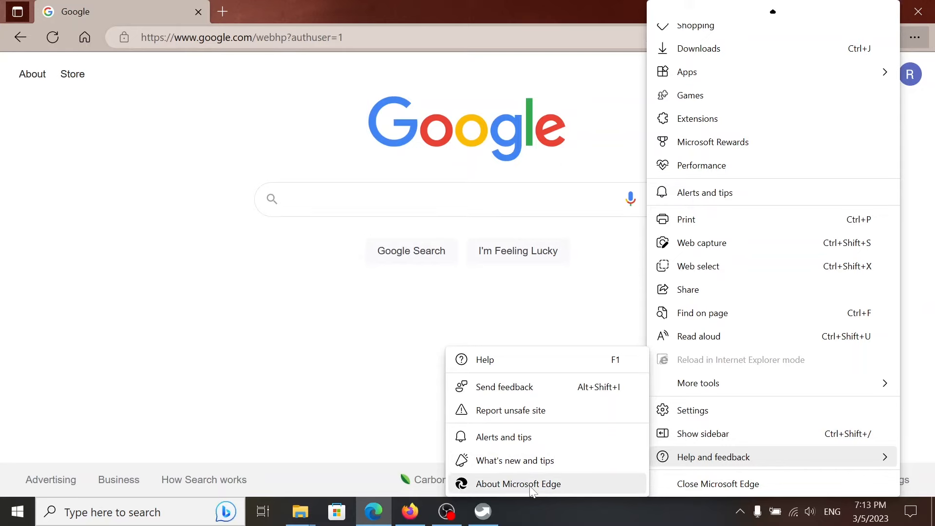
click(519, 484)
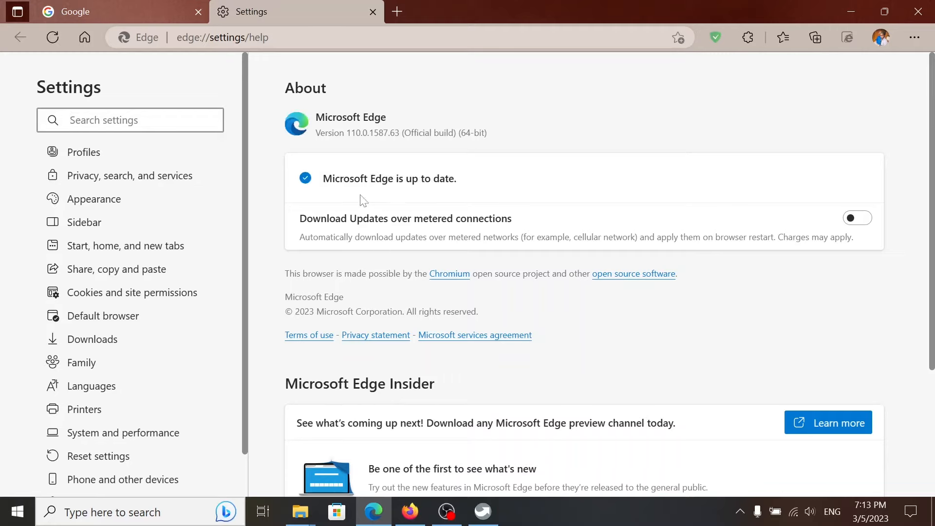
mouse_move(379, 198)
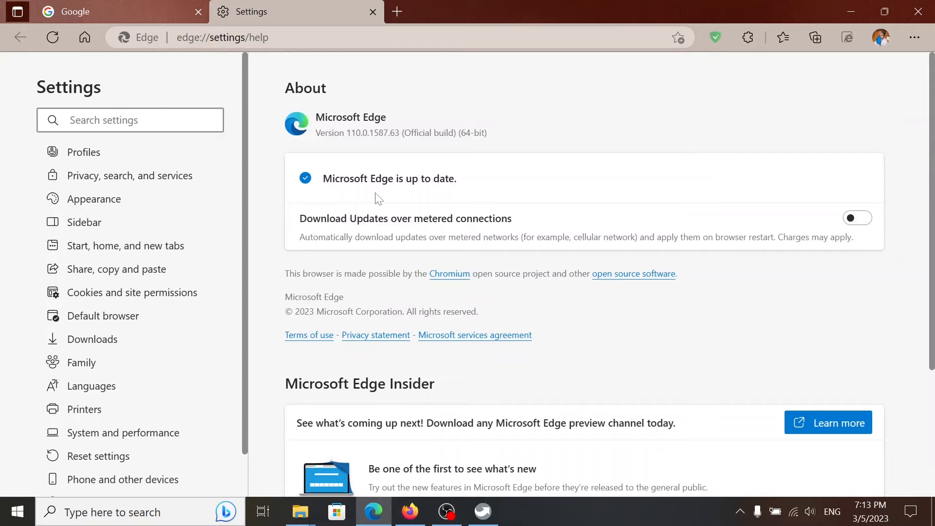
Note 'Microsoft Edge is up to date' on edge://settings/help, then switch to the Firefox window
click(129, 119)
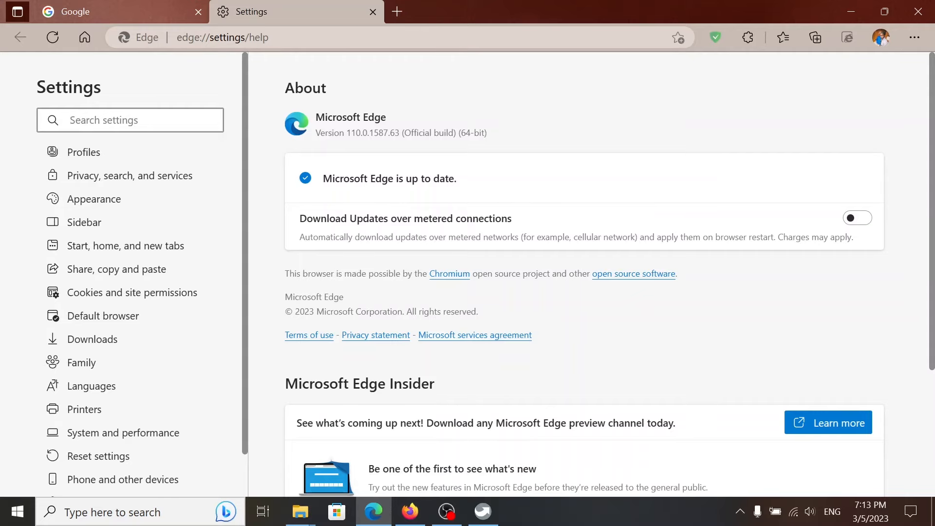
click(411, 512)
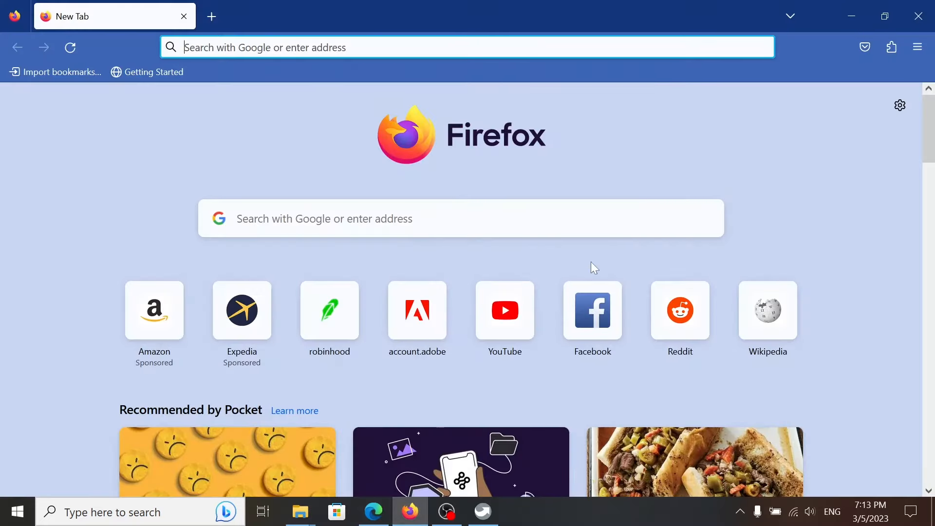
mouse_move(743, 125)
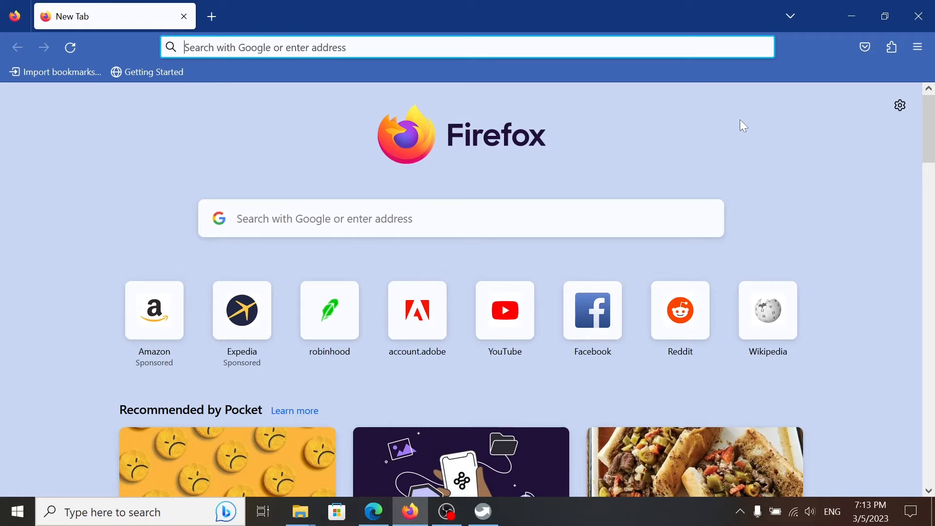
mouse_move(917, 47)
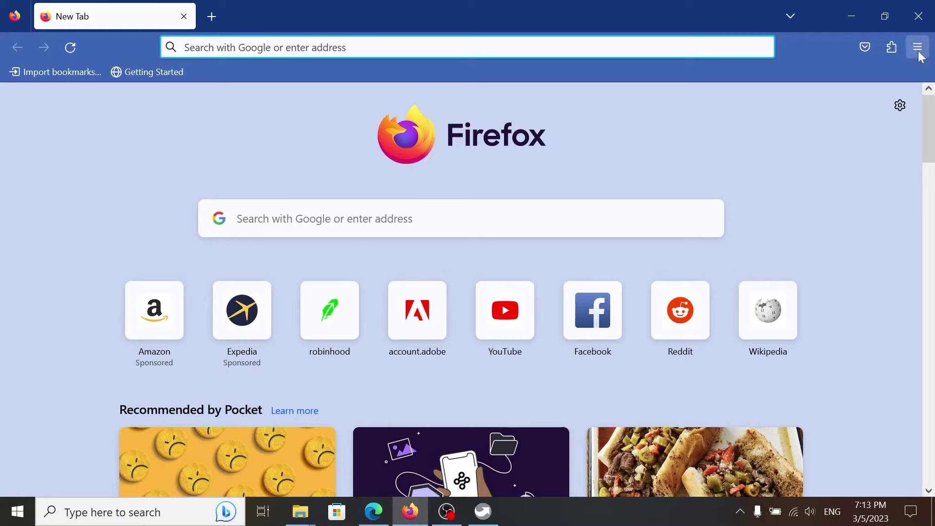
Reach About Firefox via the hamburger menu's Help to show version 110.0.1 (64-bit)
click(918, 47)
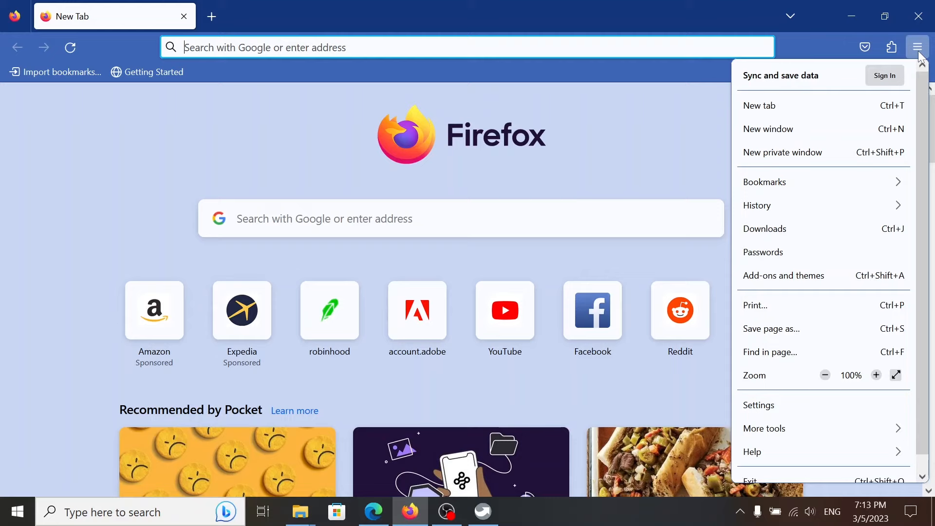
mouse_move(771, 441)
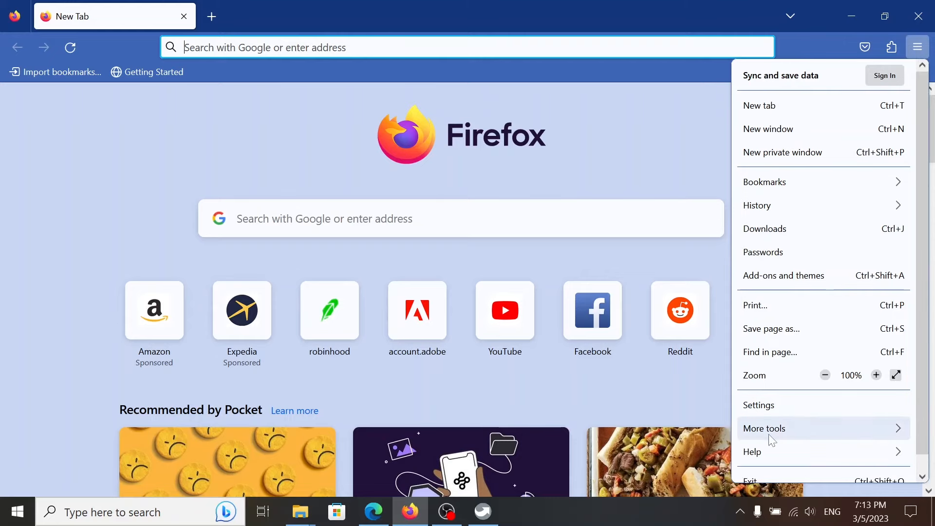
click(752, 451)
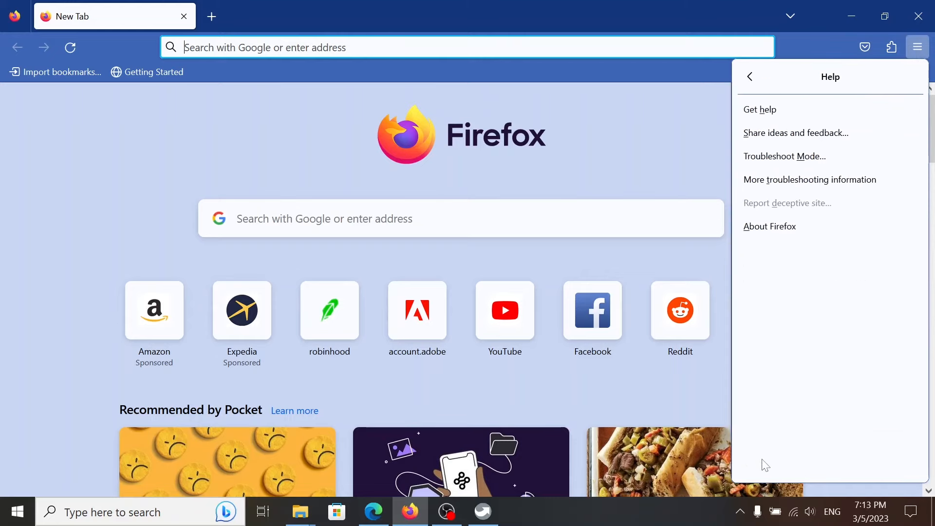
mouse_move(773, 230)
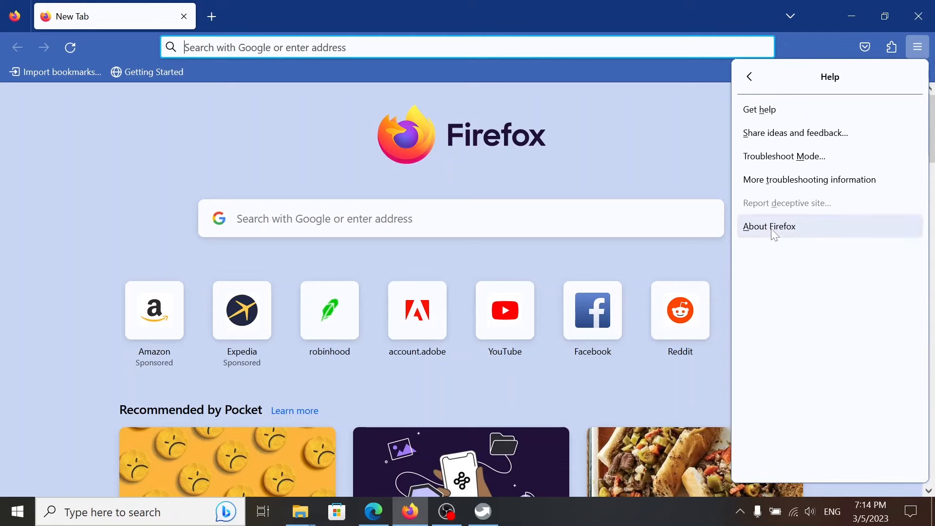
click(770, 226)
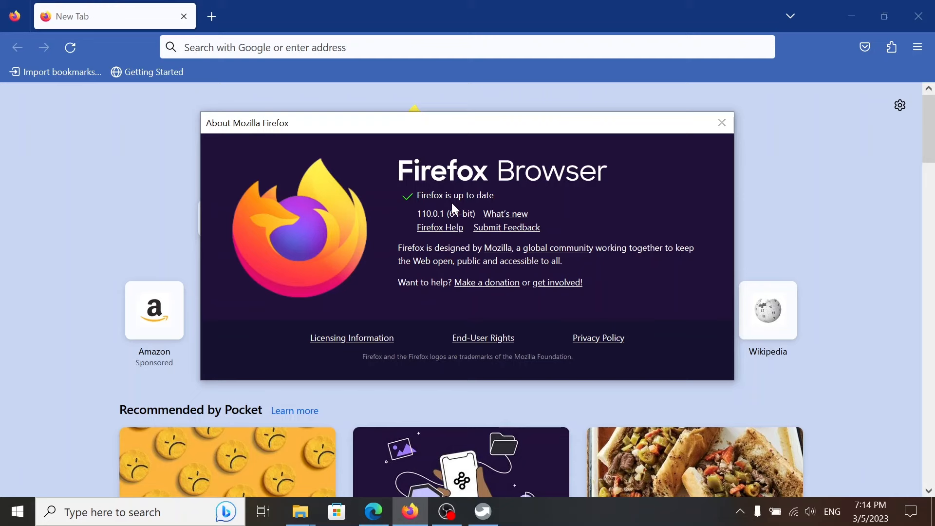
mouse_move(632, 174)
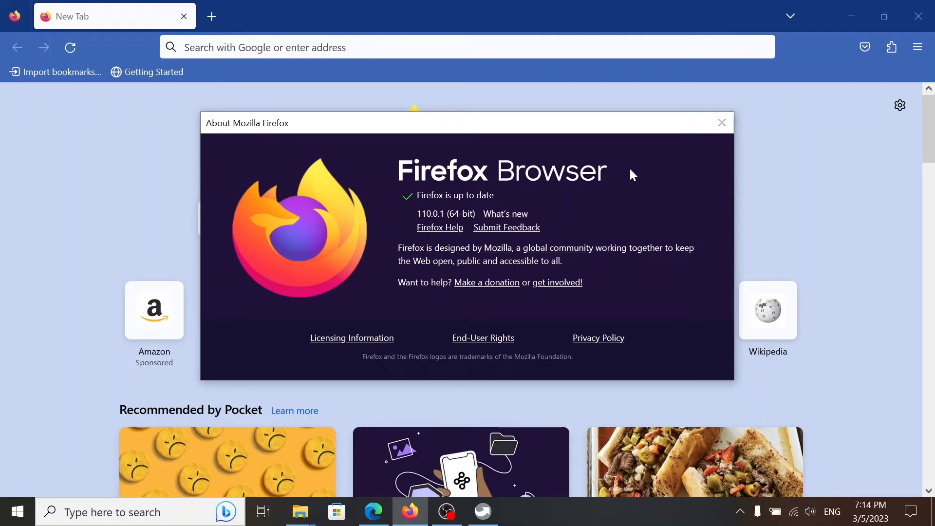
Close the About Mozilla Firefox window after noting 'Firefox is up to date'
click(722, 123)
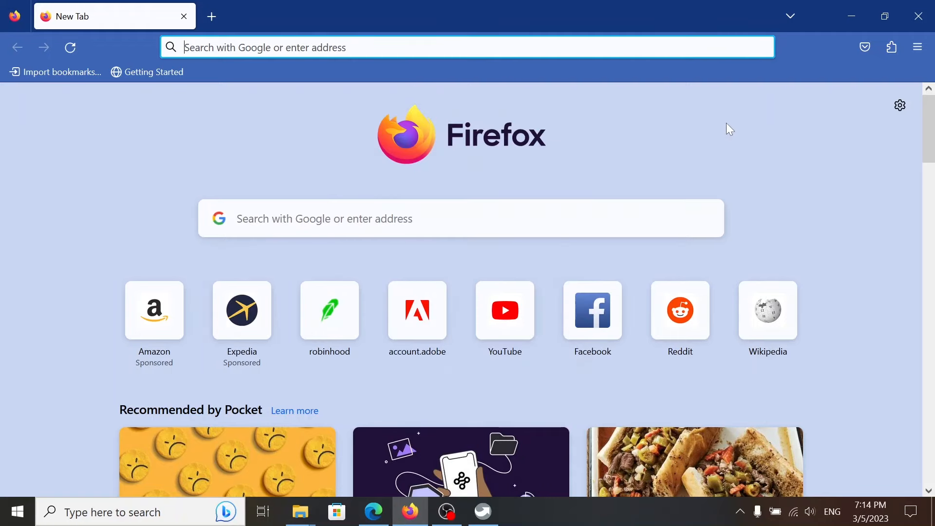